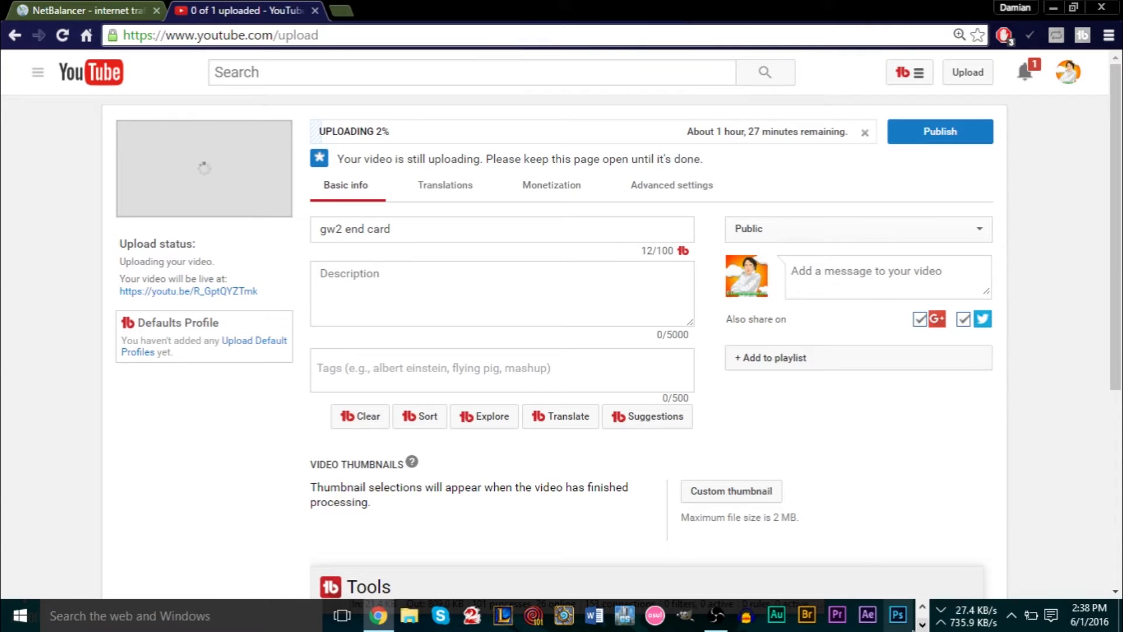
mouse_move(943, 592)
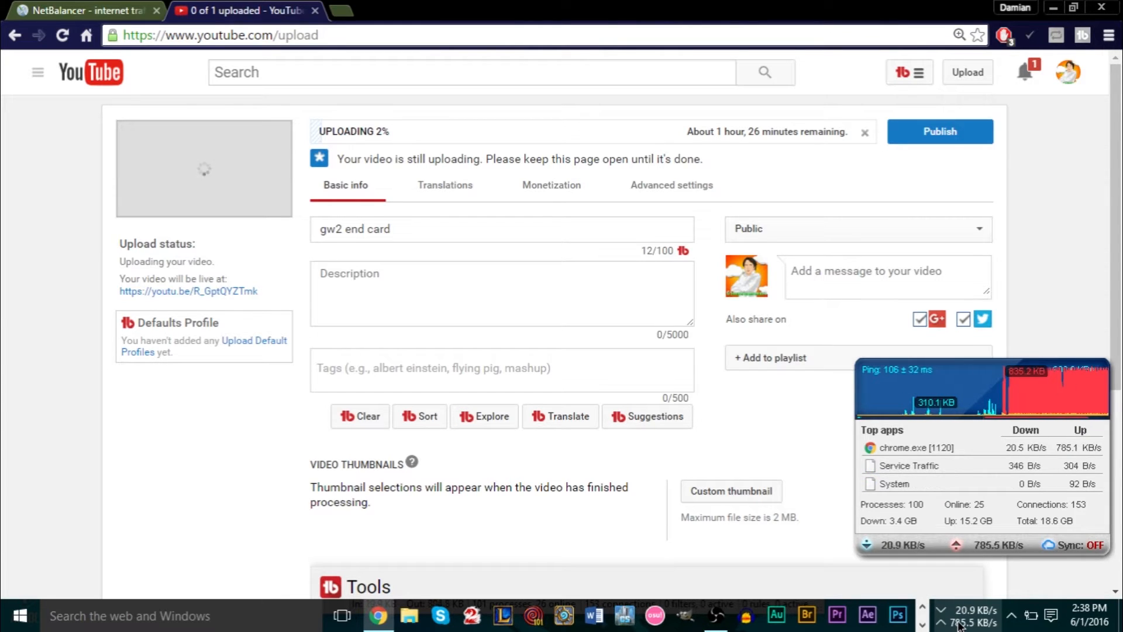
Switch from the YouTube upload tab to the NetBalancer product page and scroll its overview.
left_click(451, 234)
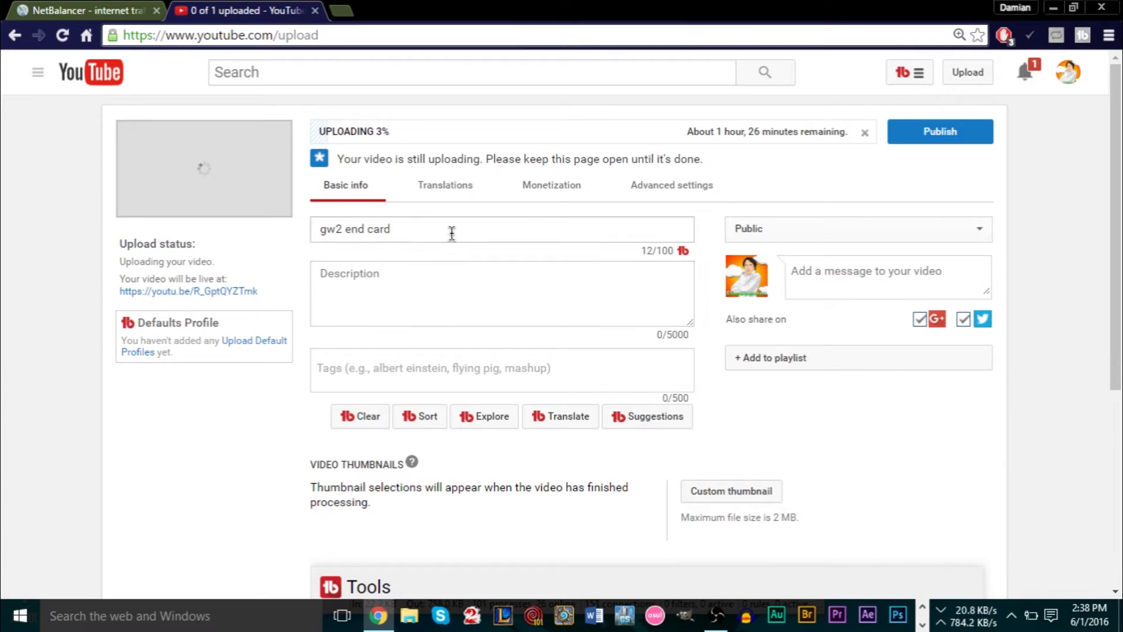
mouse_move(474, 358)
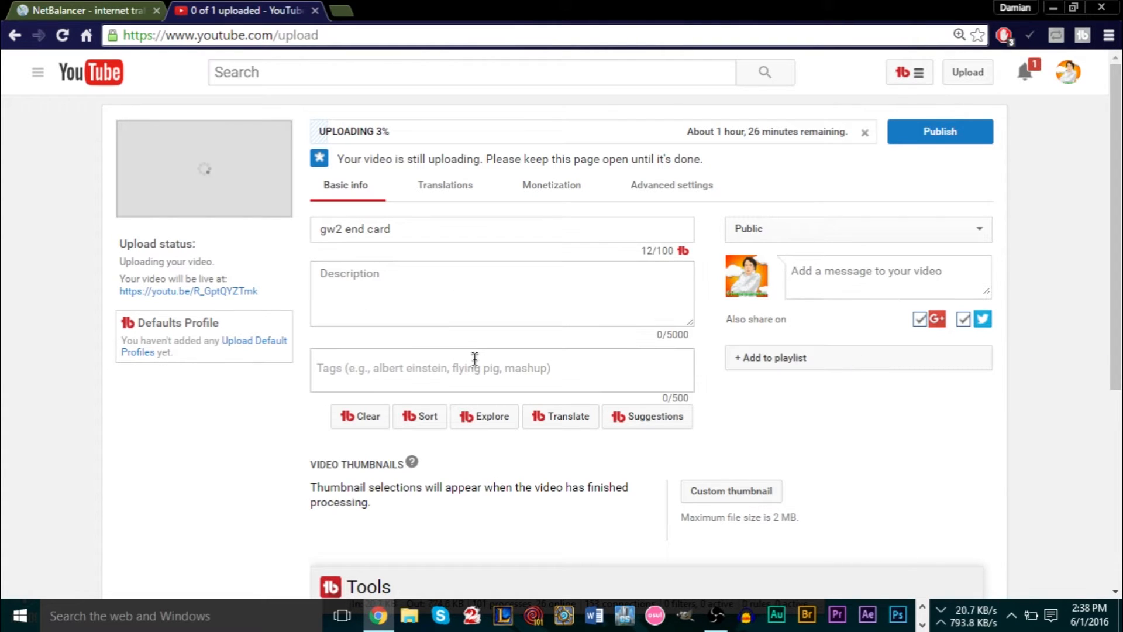
mouse_move(423, 353)
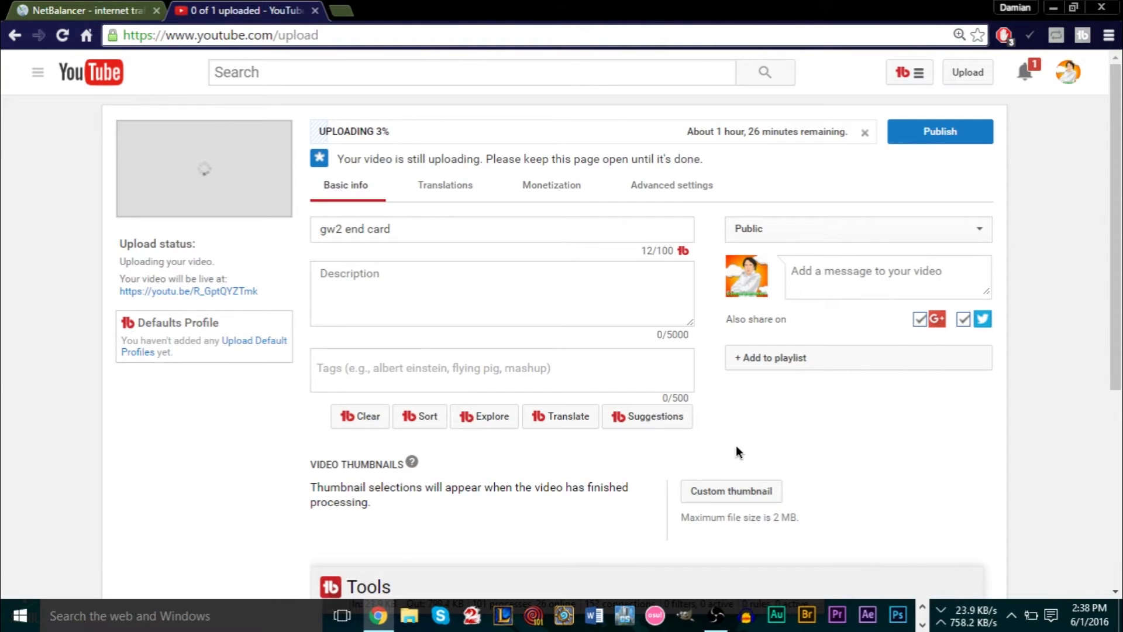
mouse_move(714, 432)
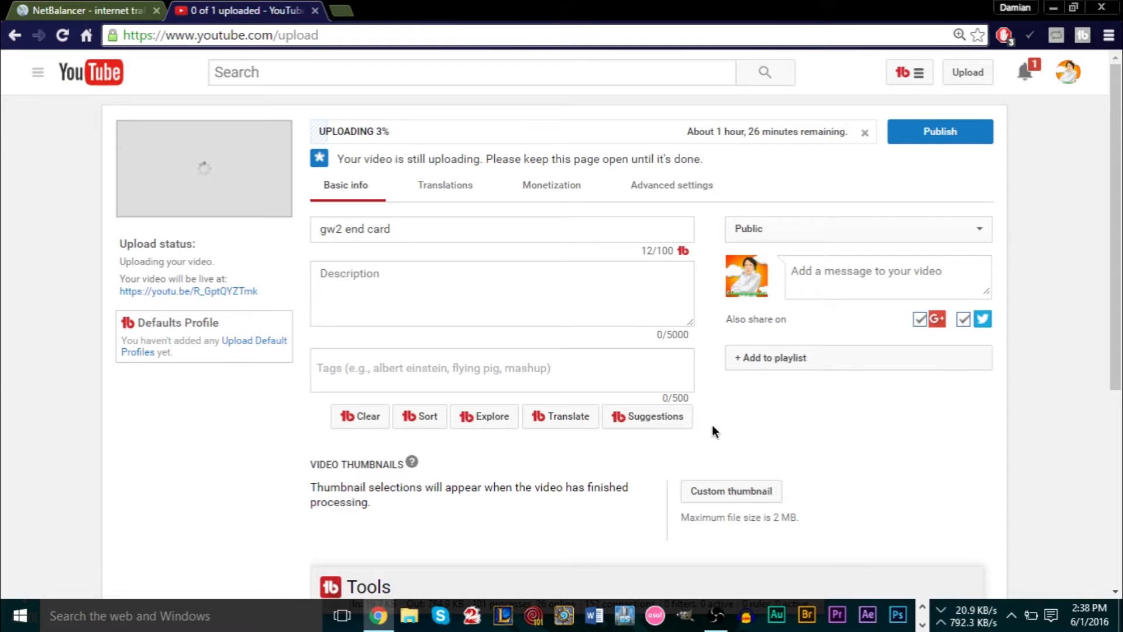
mouse_move(863, 133)
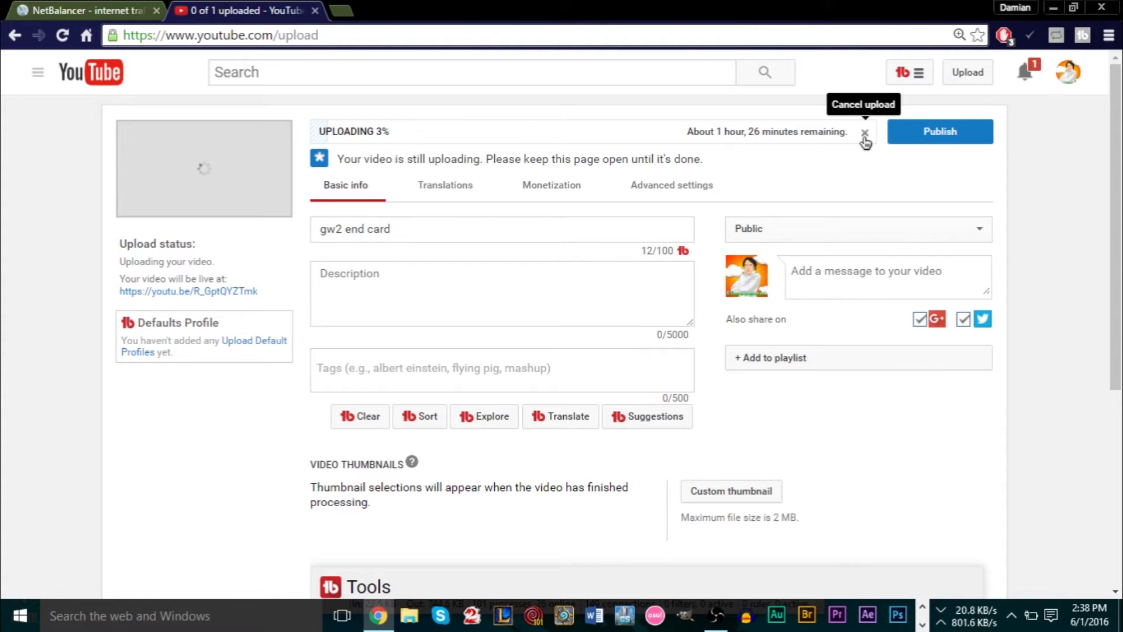
mouse_move(998, 229)
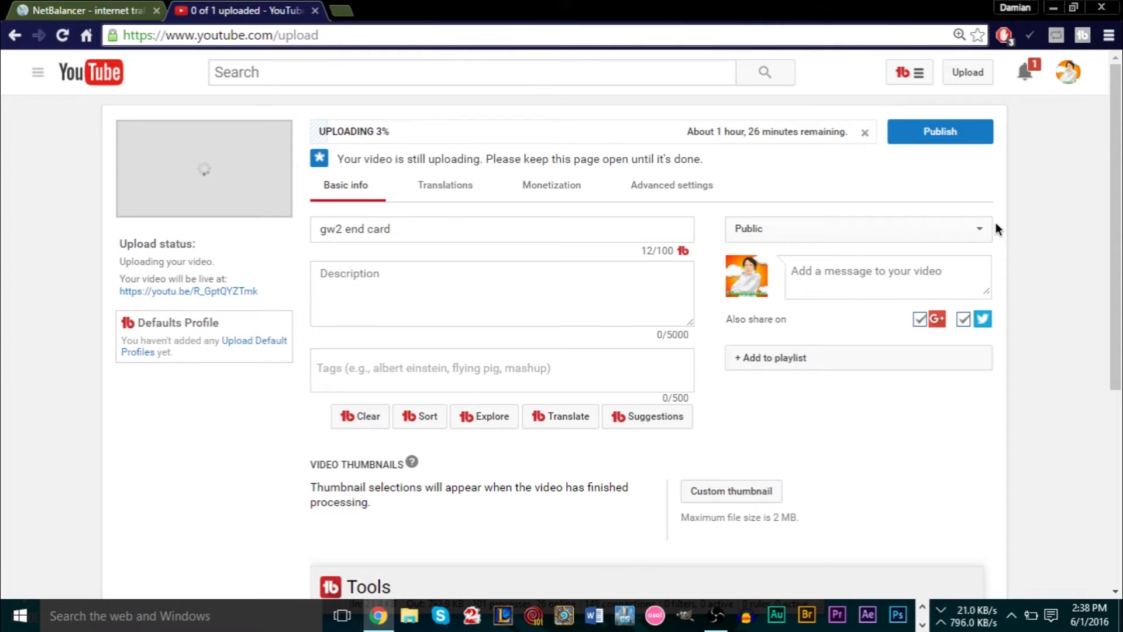
mouse_move(126, 219)
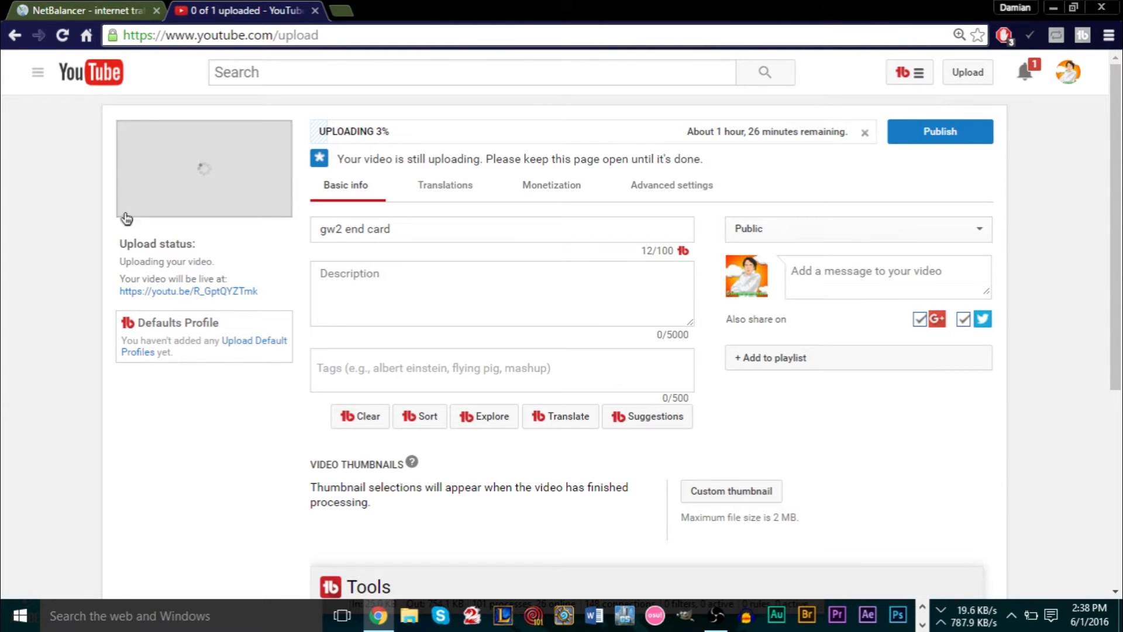
left_click(79, 11)
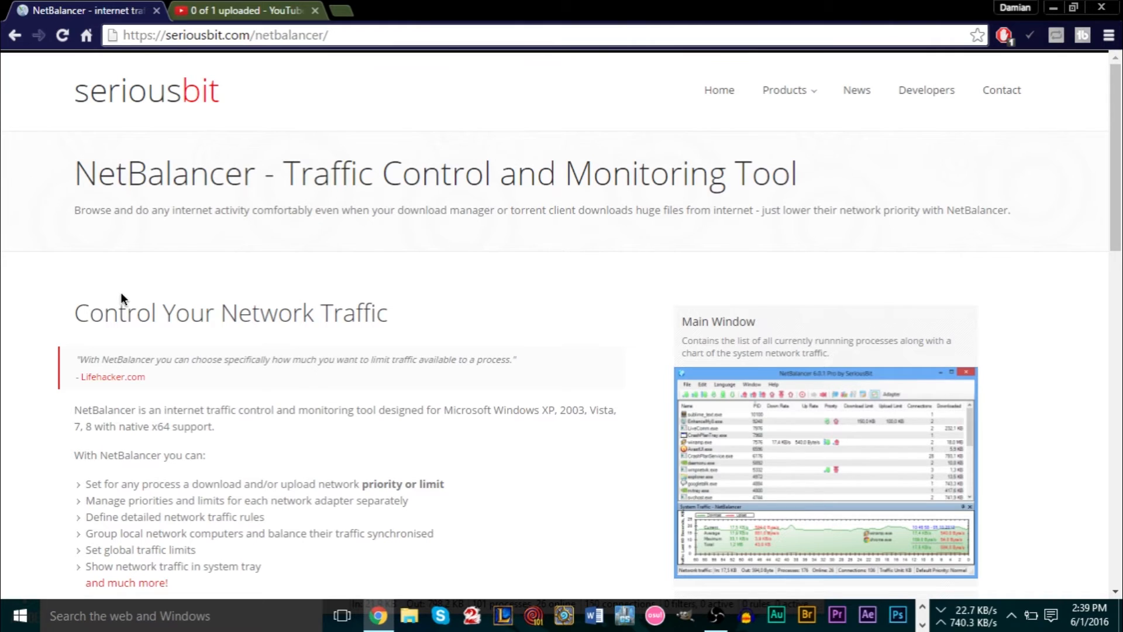
mouse_move(361, 322)
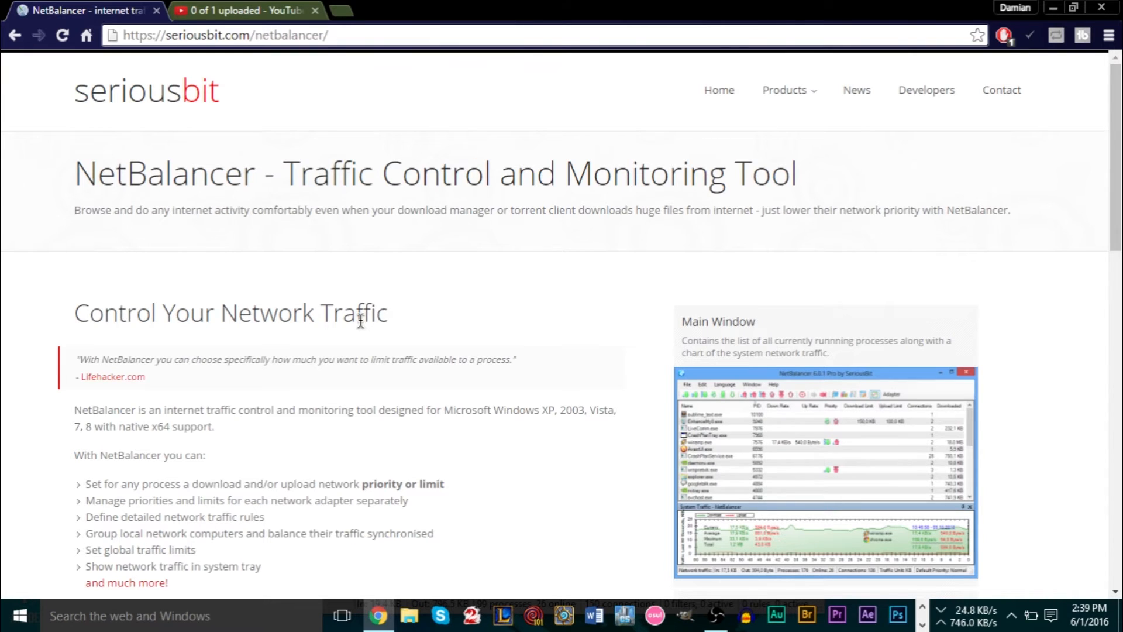
mouse_move(509, 429)
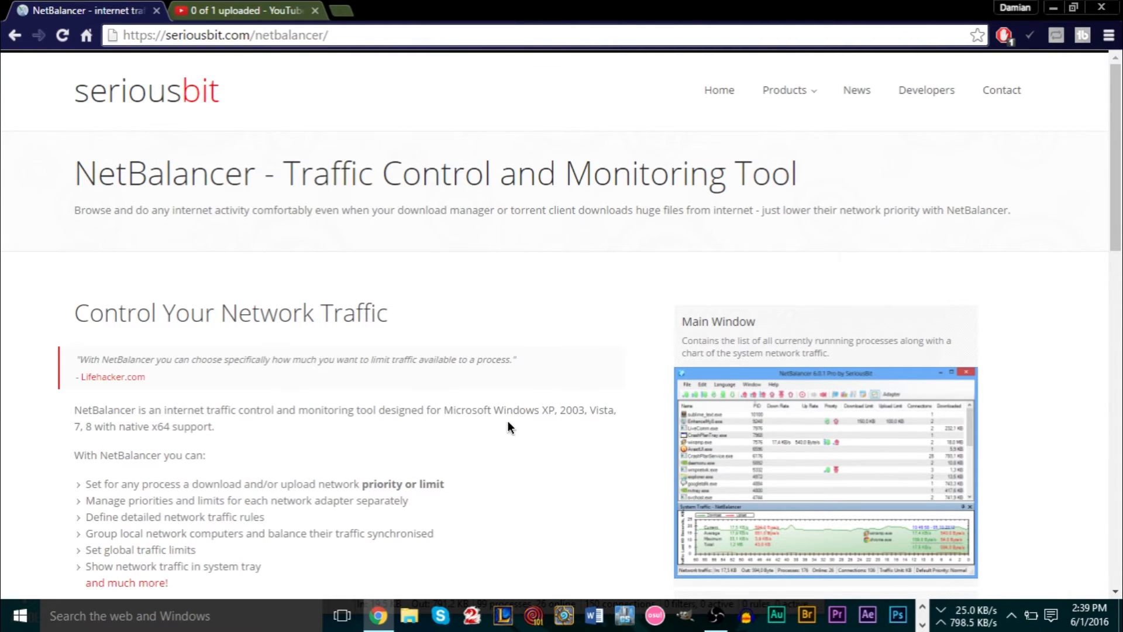
scroll("down", 3)
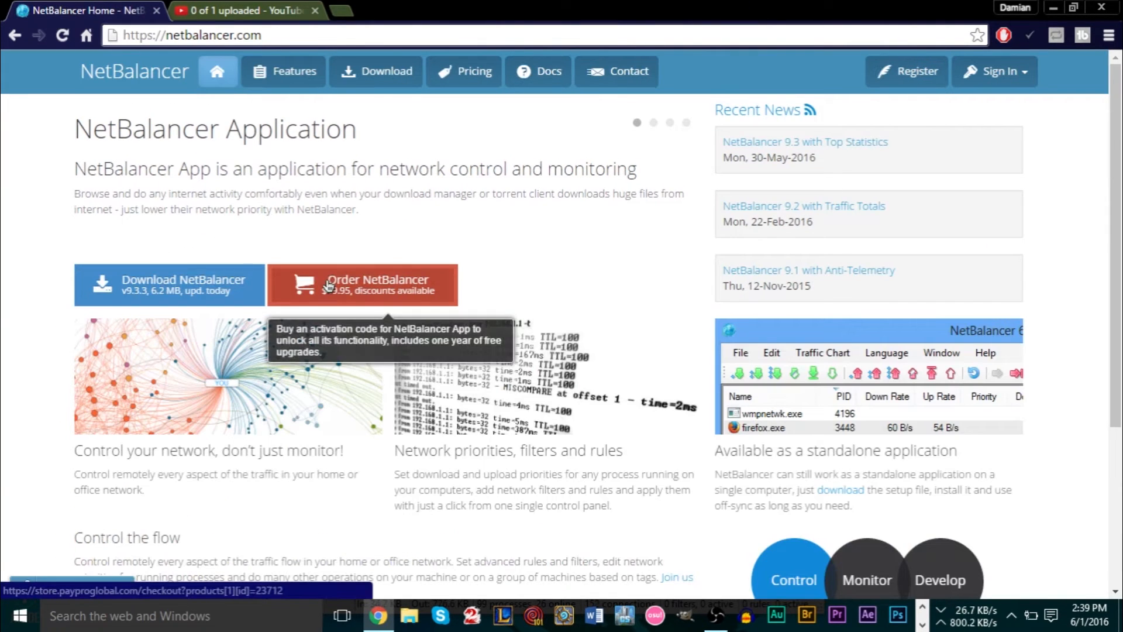
mouse_move(143, 280)
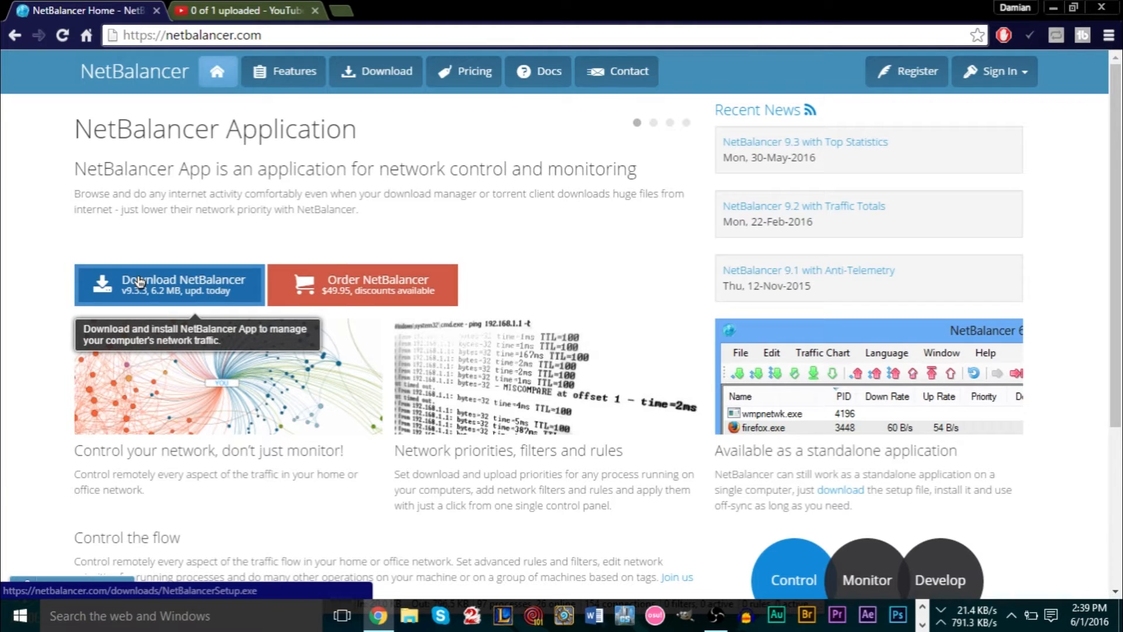
mouse_move(138, 265)
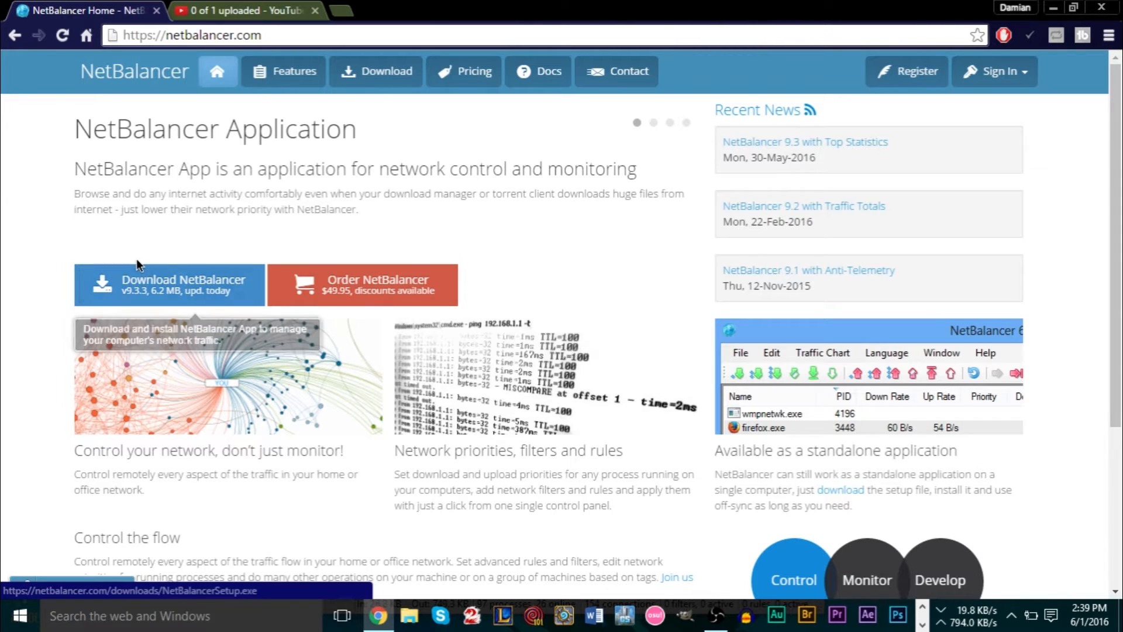
mouse_move(361, 284)
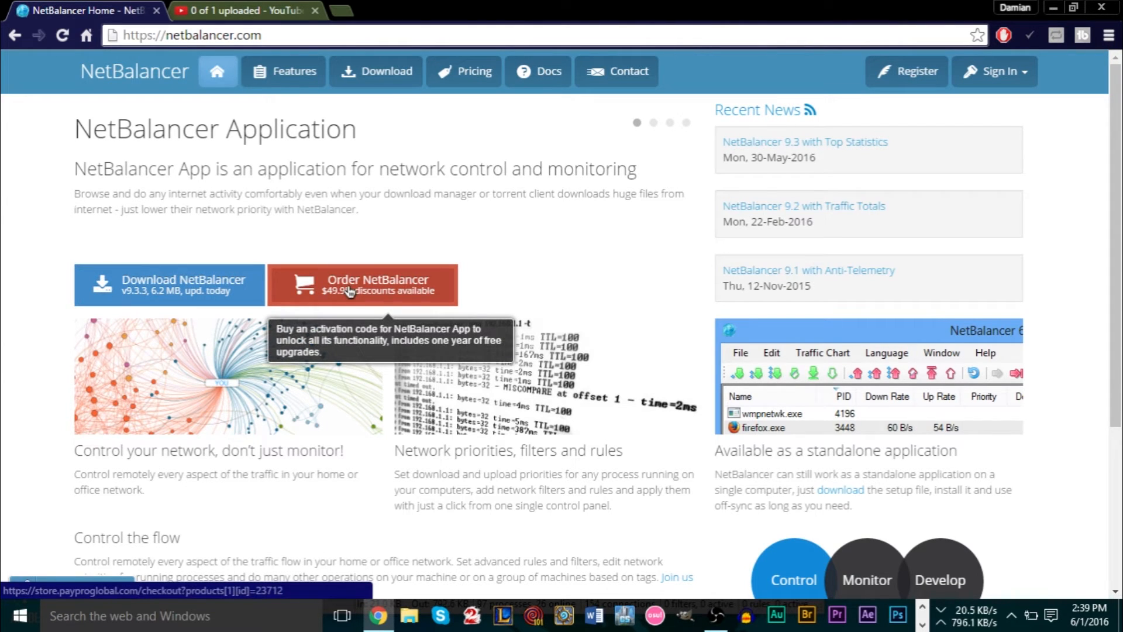
mouse_move(384, 310)
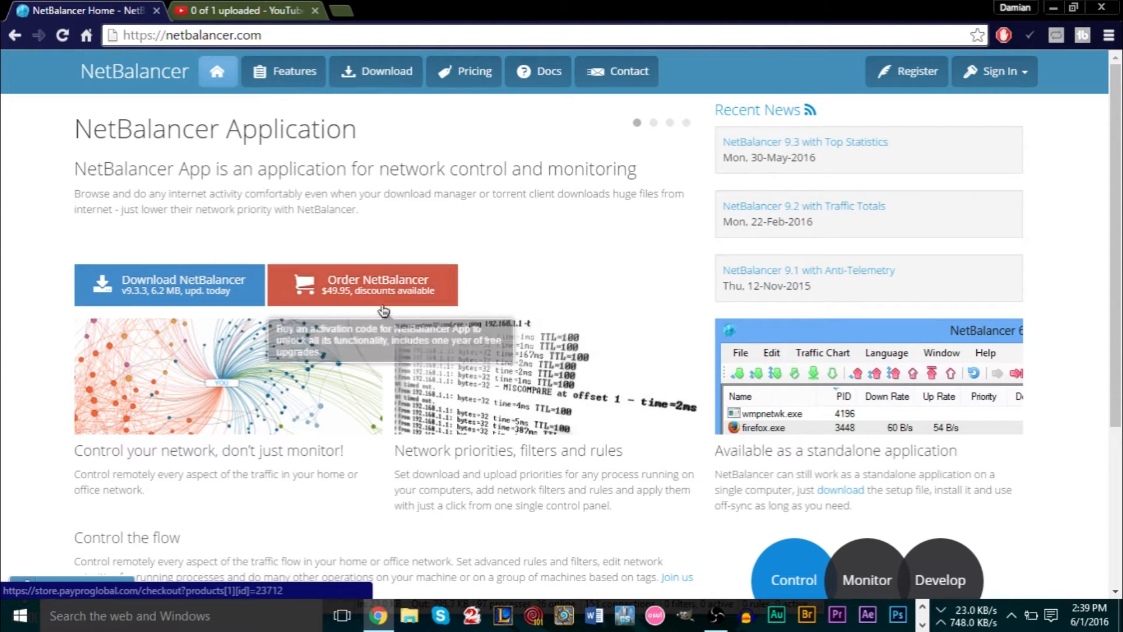
mouse_move(172, 445)
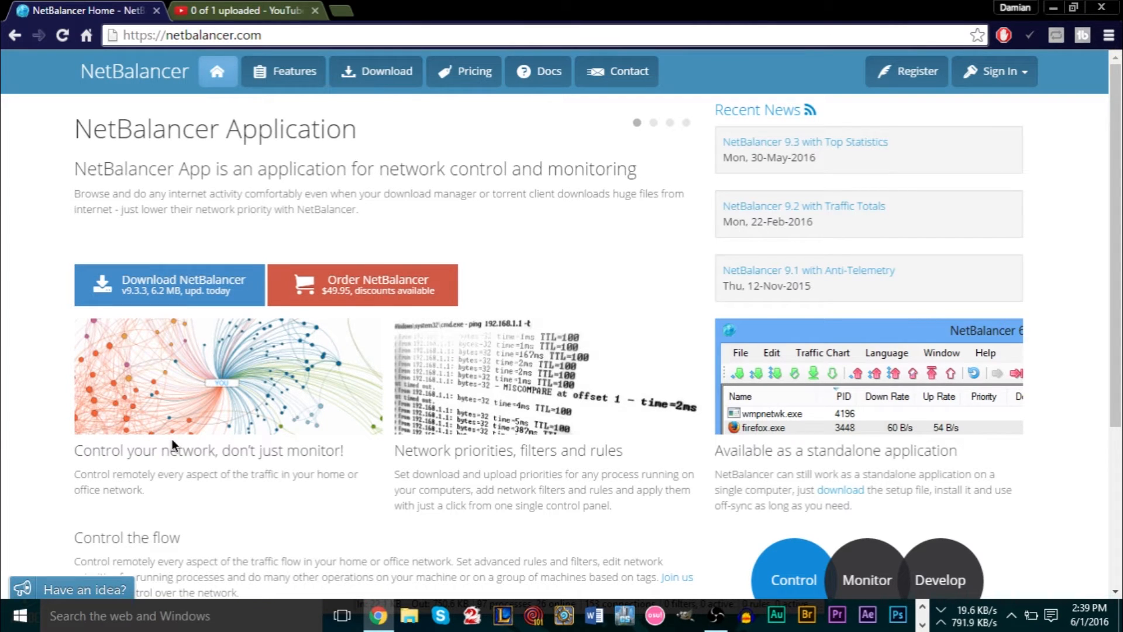
mouse_move(1009, 600)
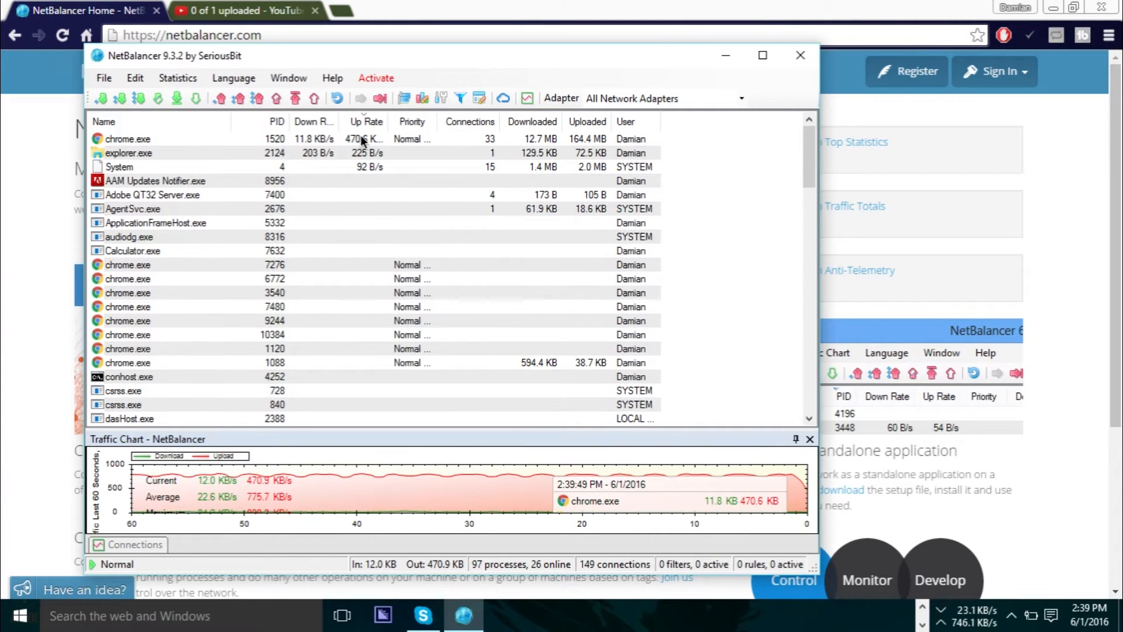
Choose Upload Priority > Limit for chrome.exe and clear the existing limit value.
right_click(127, 138)
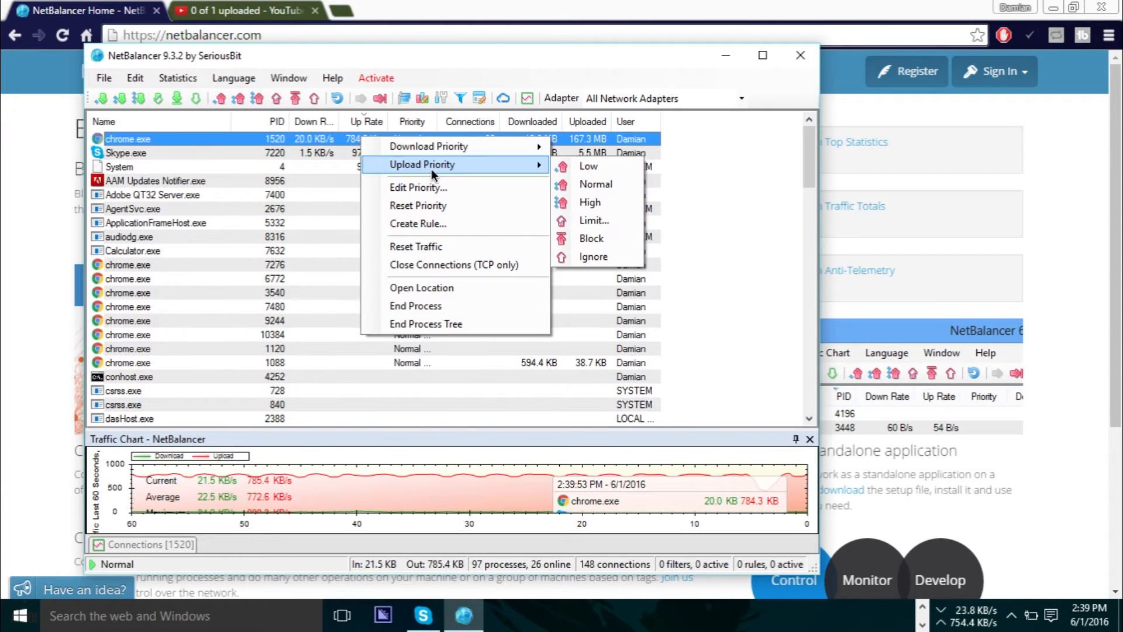
mouse_move(589, 165)
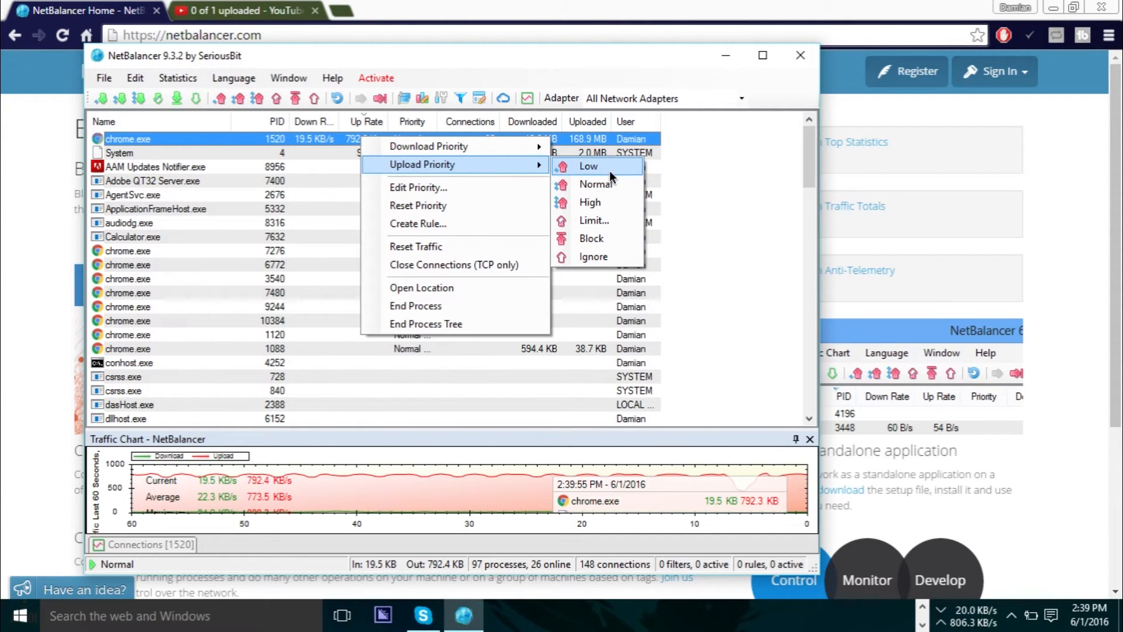
mouse_move(592, 237)
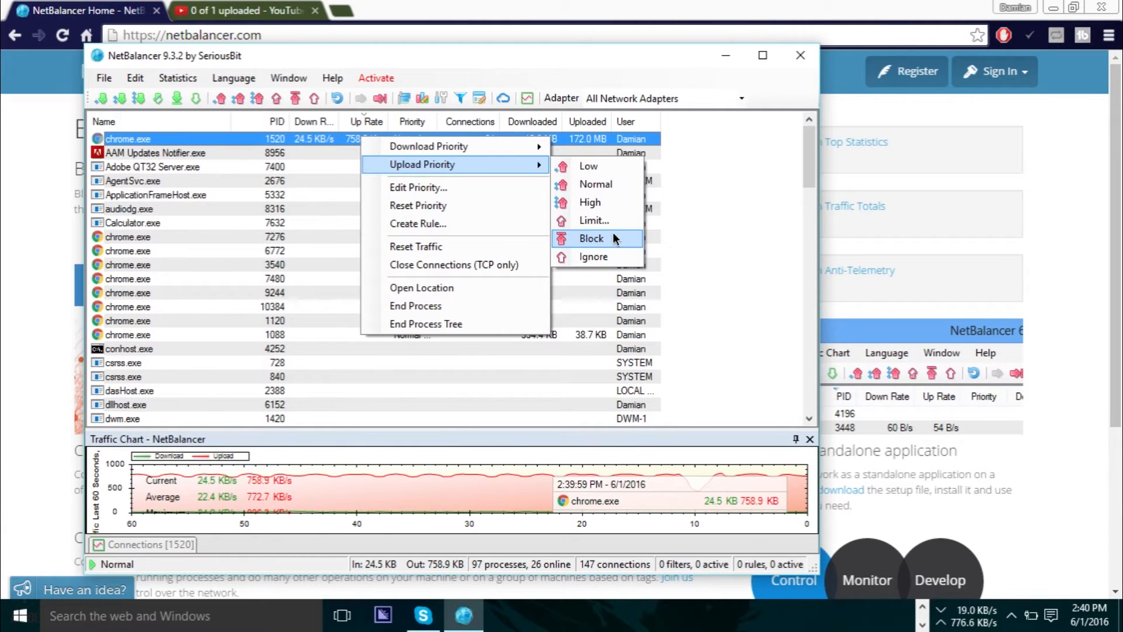
left_click(419, 187)
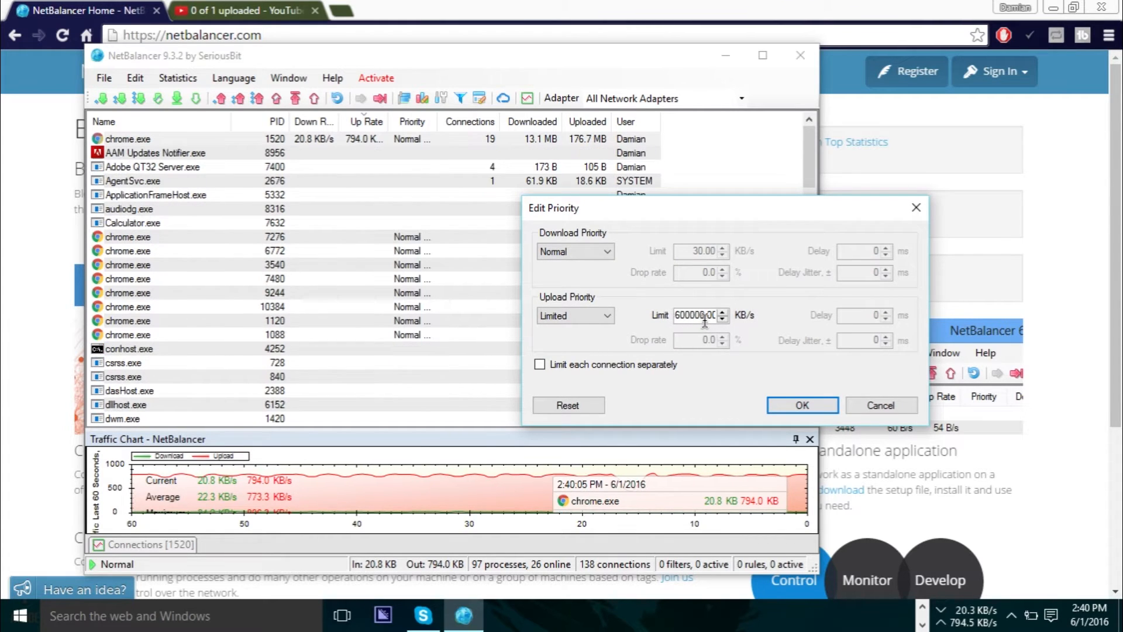
triple_click(698, 315)
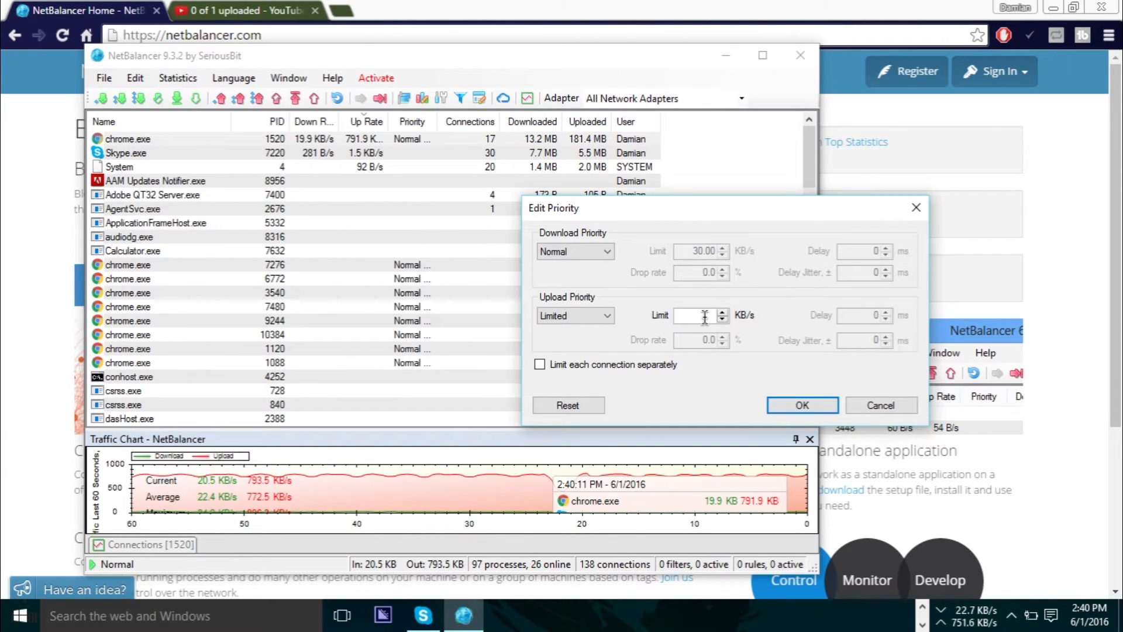
left_click(800, 405)
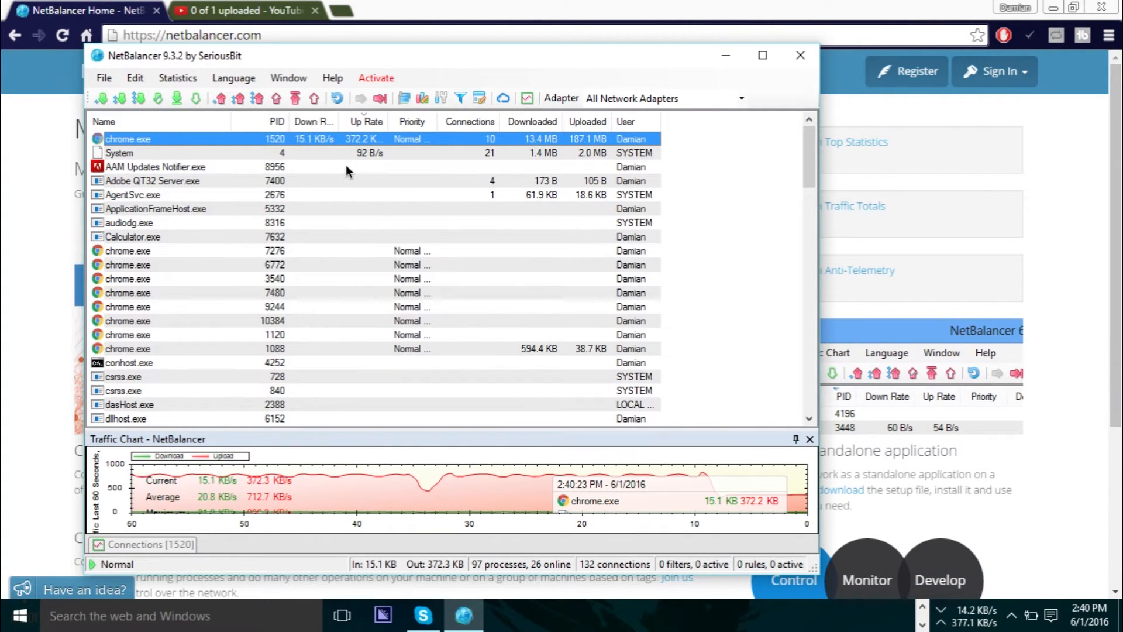
Apply the limit so chrome.exe's upload drops near 390 KB/s and review the process list.
scroll("down", 3)
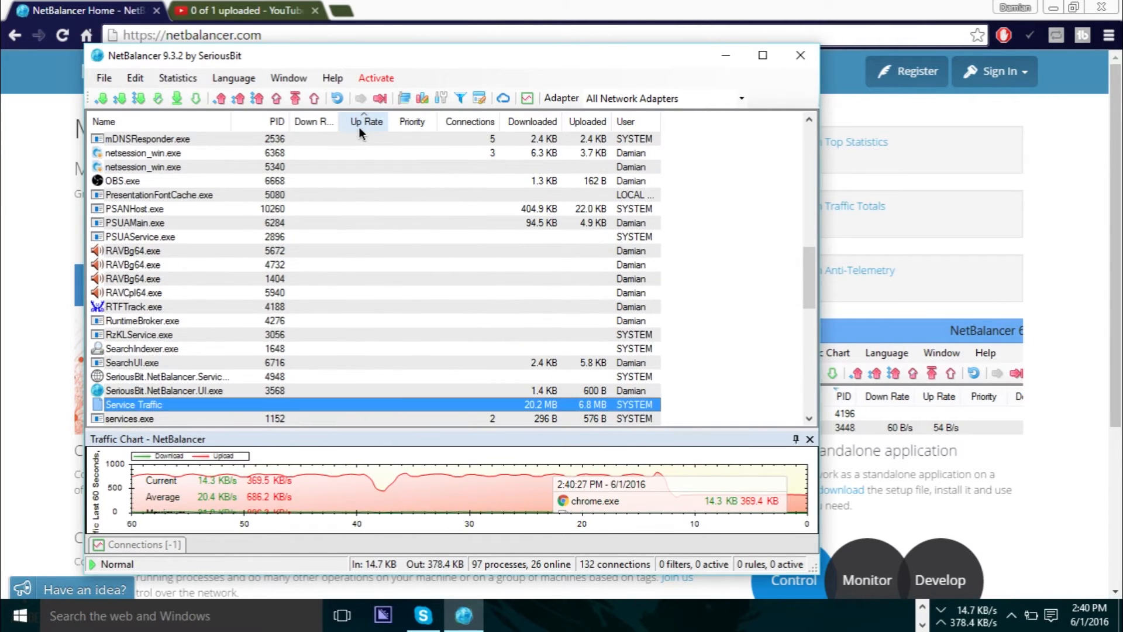
right_click(143, 167)
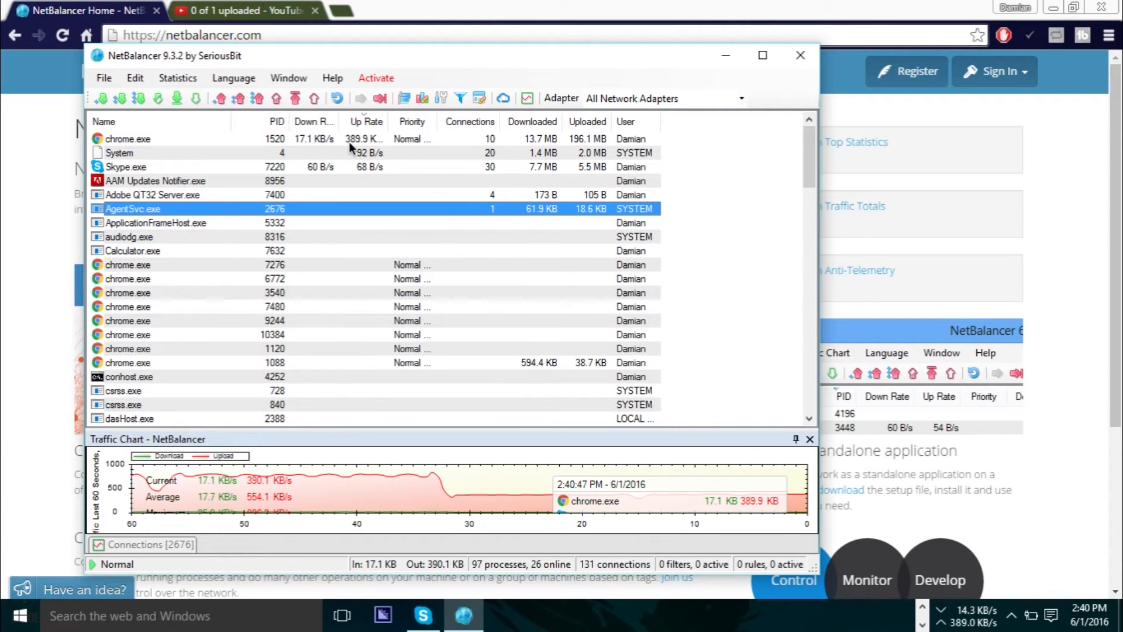
Set chrome.exe's upload limit to 6000 KB/s so its rate climbs back to about 747 KB/s.
right_click(127, 140)
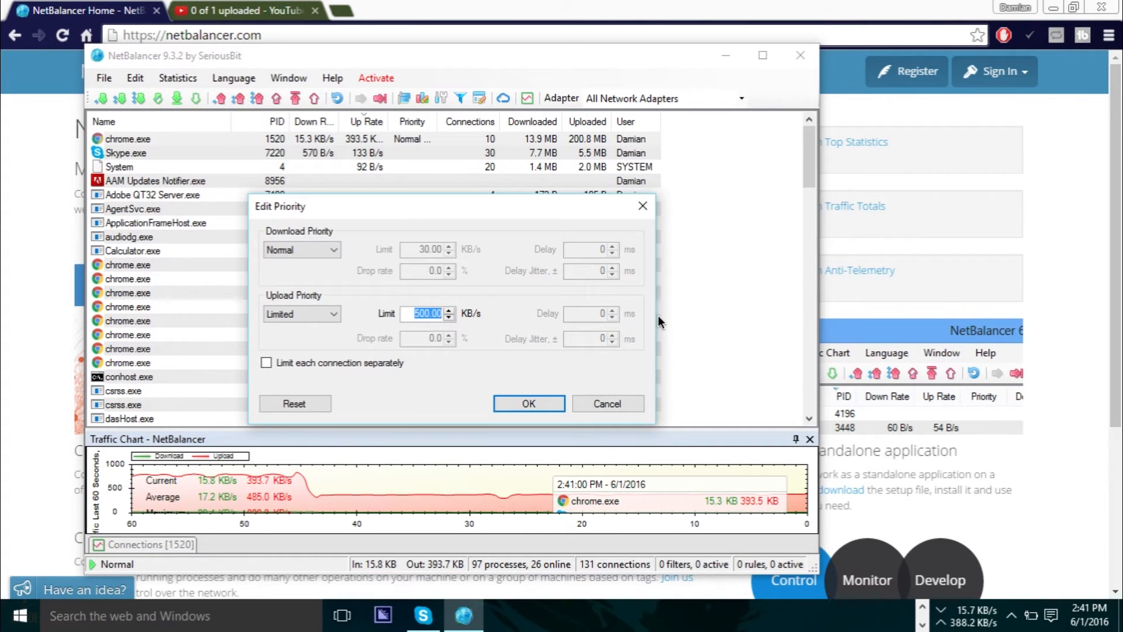
type("6000")
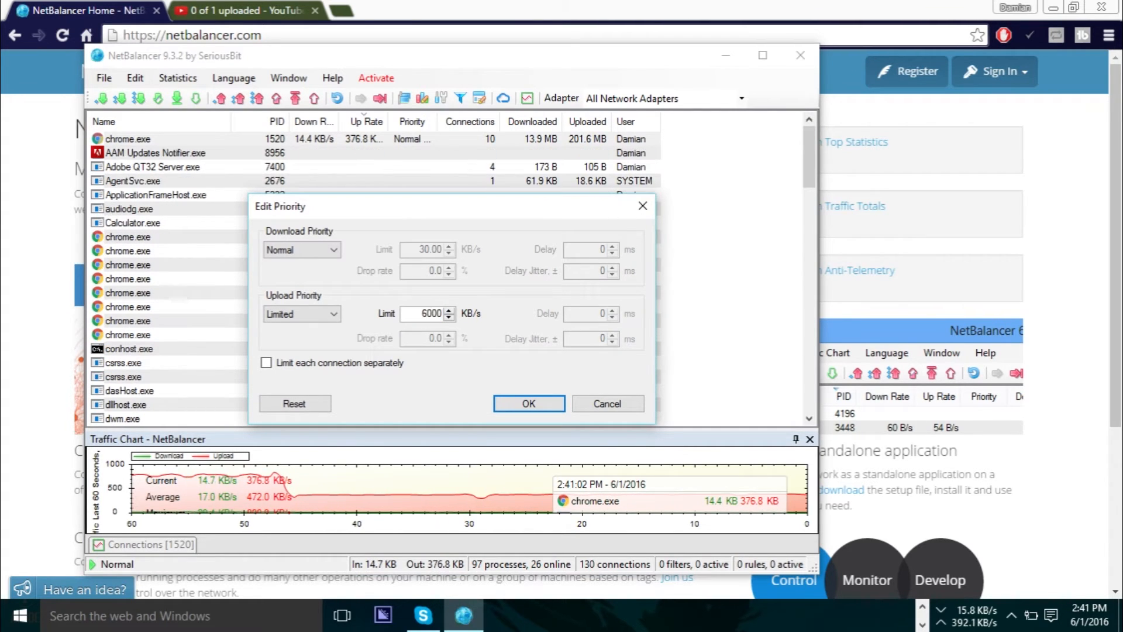
left_click(528, 404)
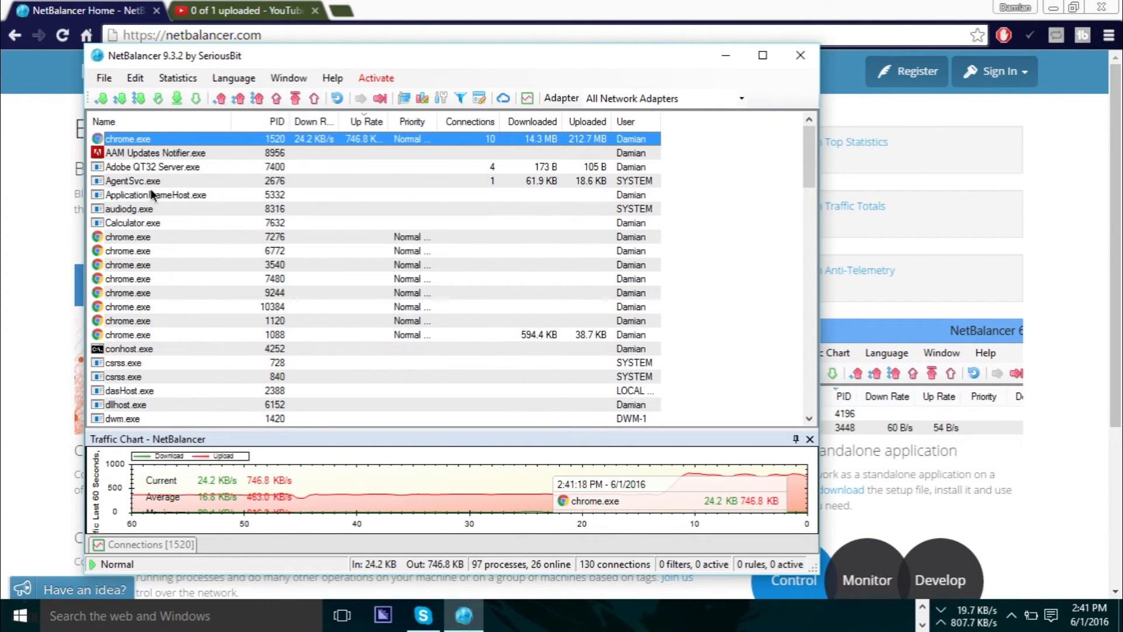
Set chrome.exe's upload priority back to Normal, leaving it uploading around 740 KB/s.
right_click(104, 121)
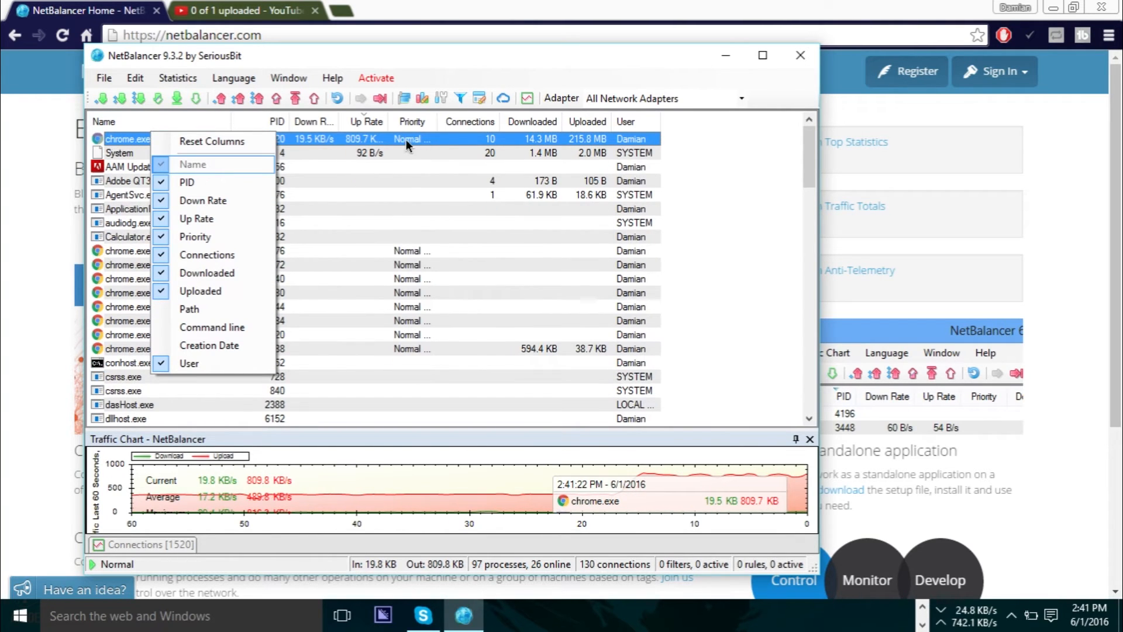
right_click(128, 138)
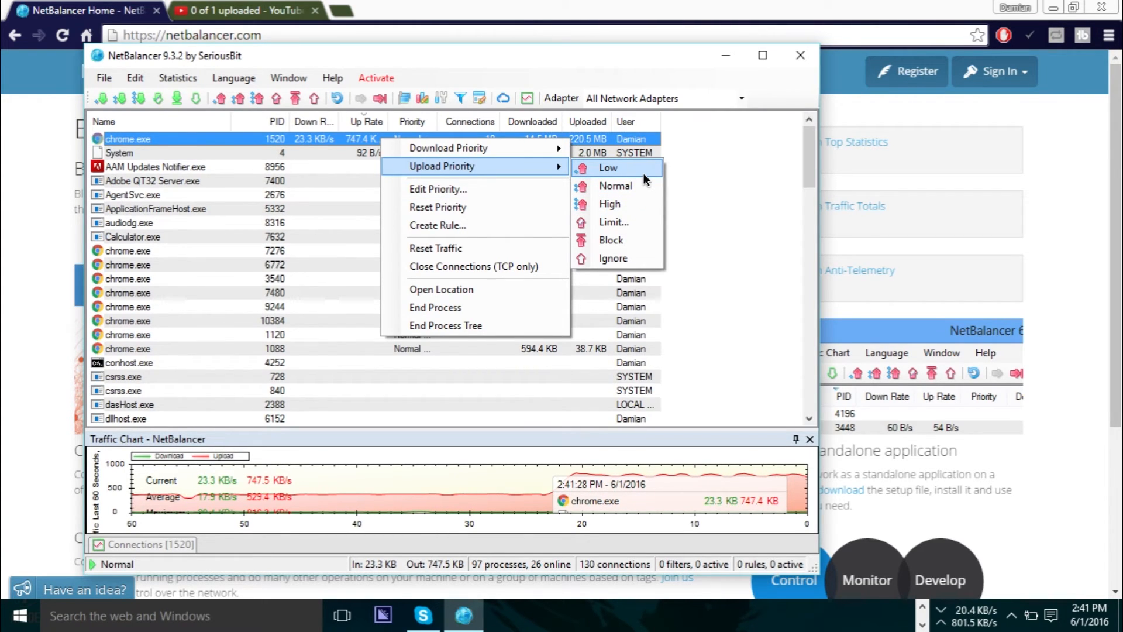
mouse_move(609, 204)
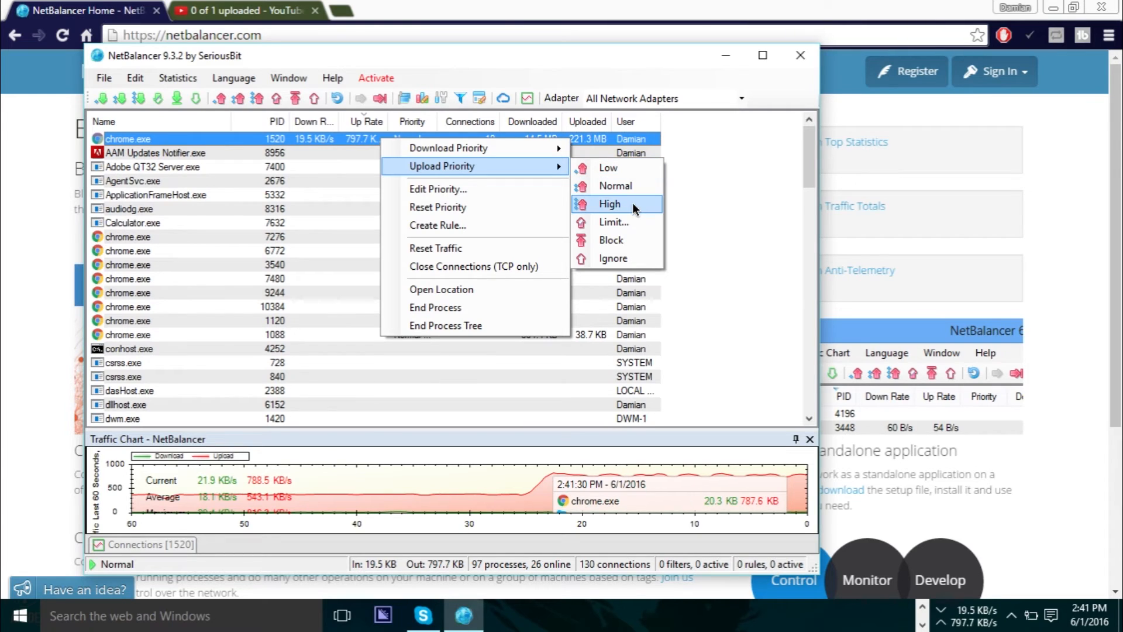
mouse_move(630, 205)
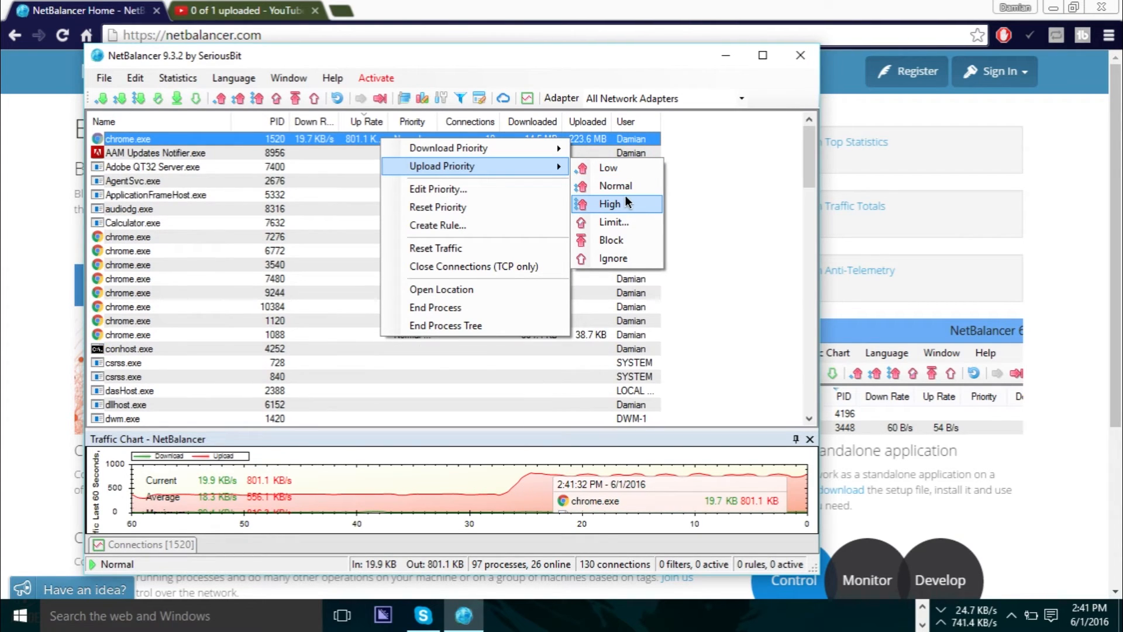
mouse_move(614, 186)
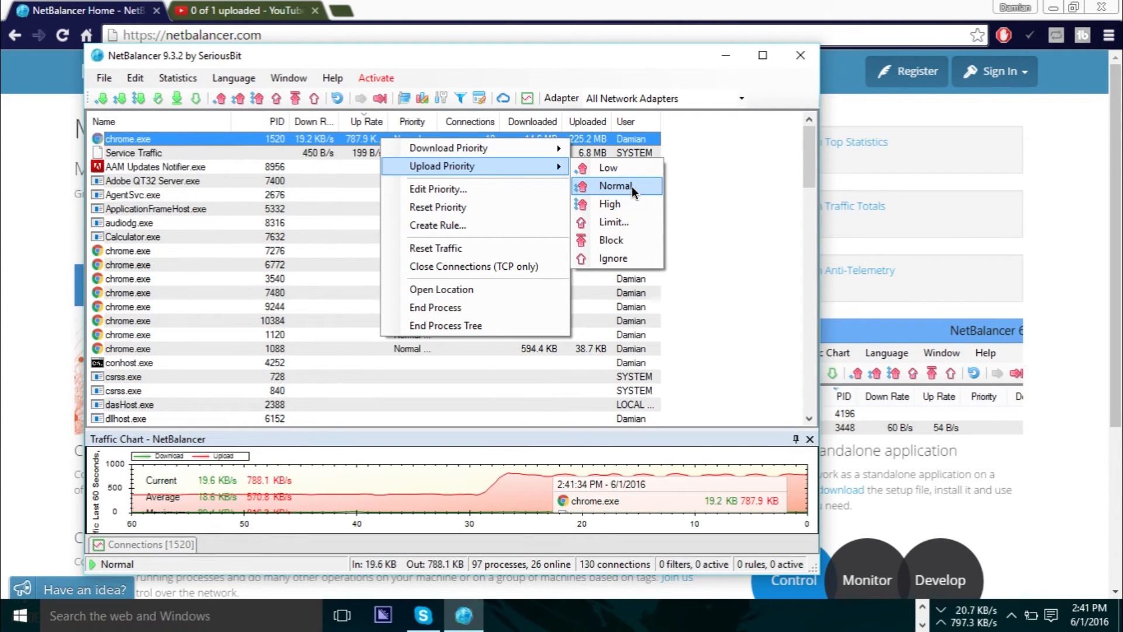
mouse_move(610, 204)
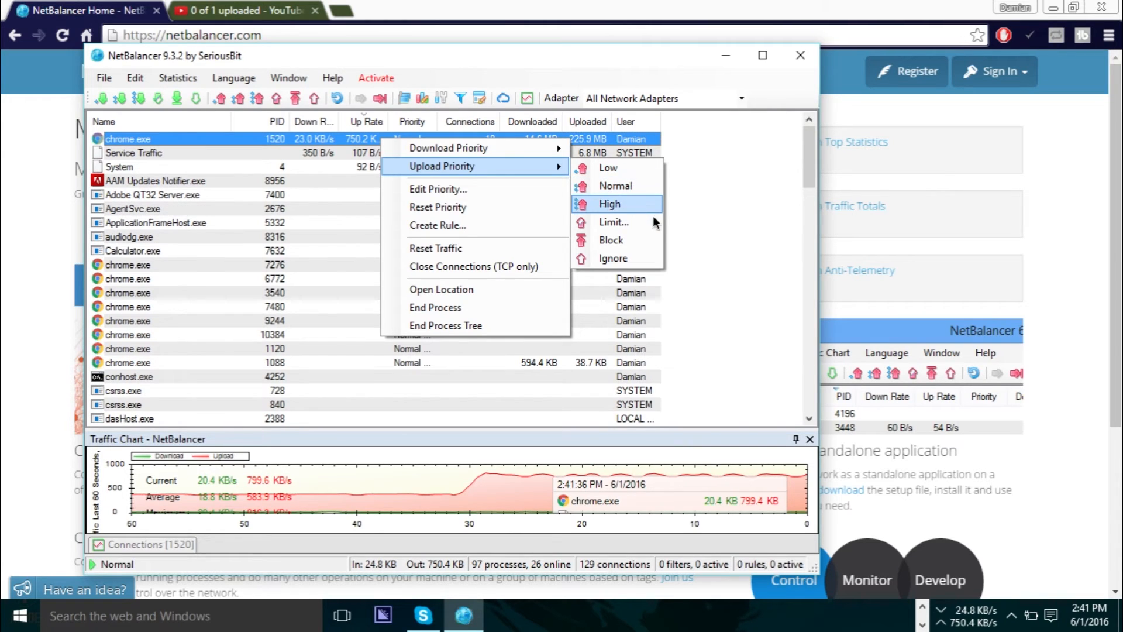
left_click(609, 203)
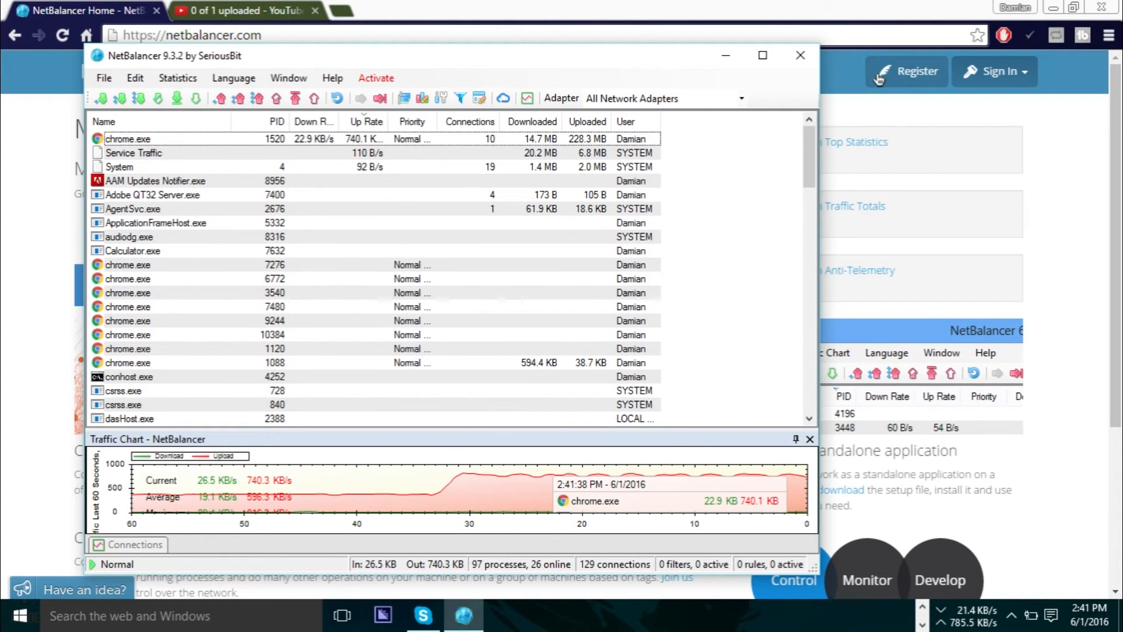
mouse_move(800, 55)
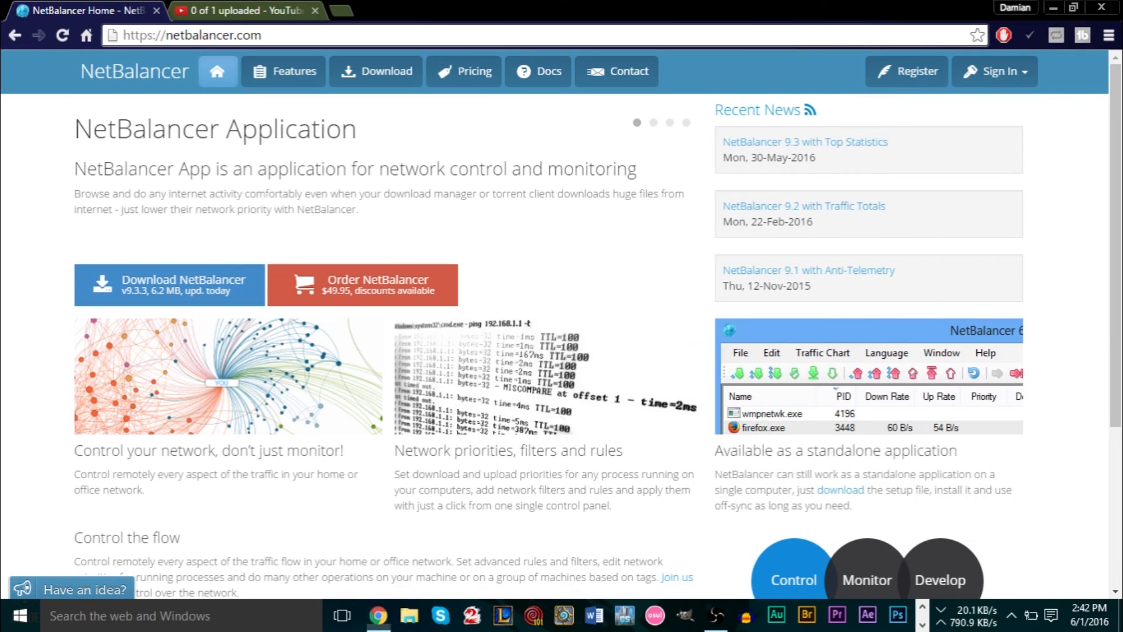
Cancel the in-progress YouTube upload of the gw2 end card video and confirm.
left_click(243, 10)
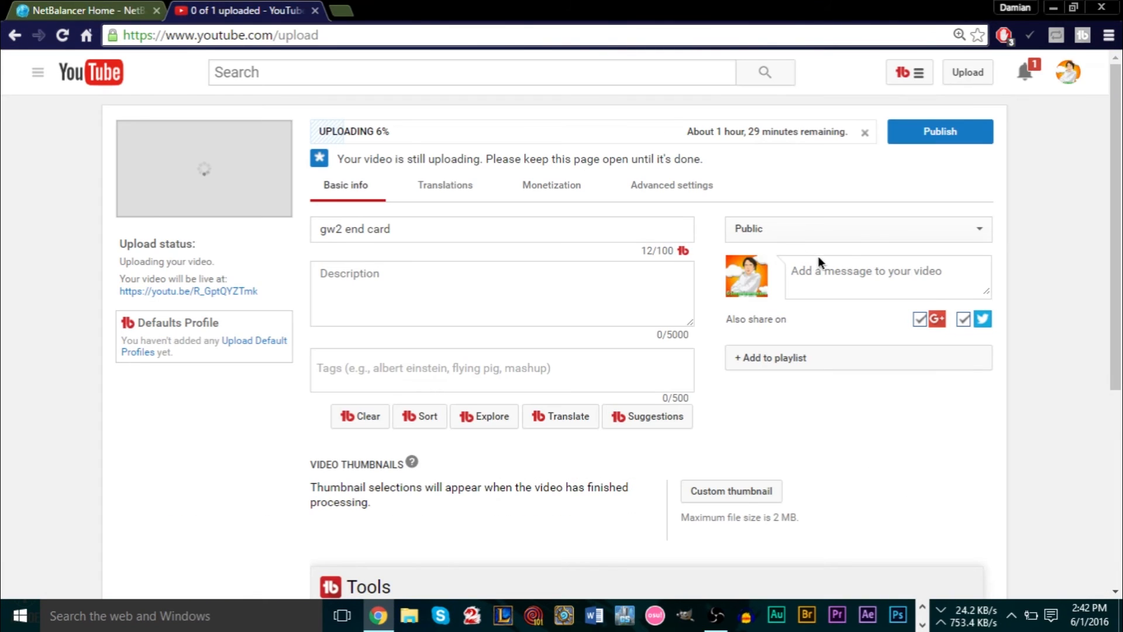
left_click(864, 132)
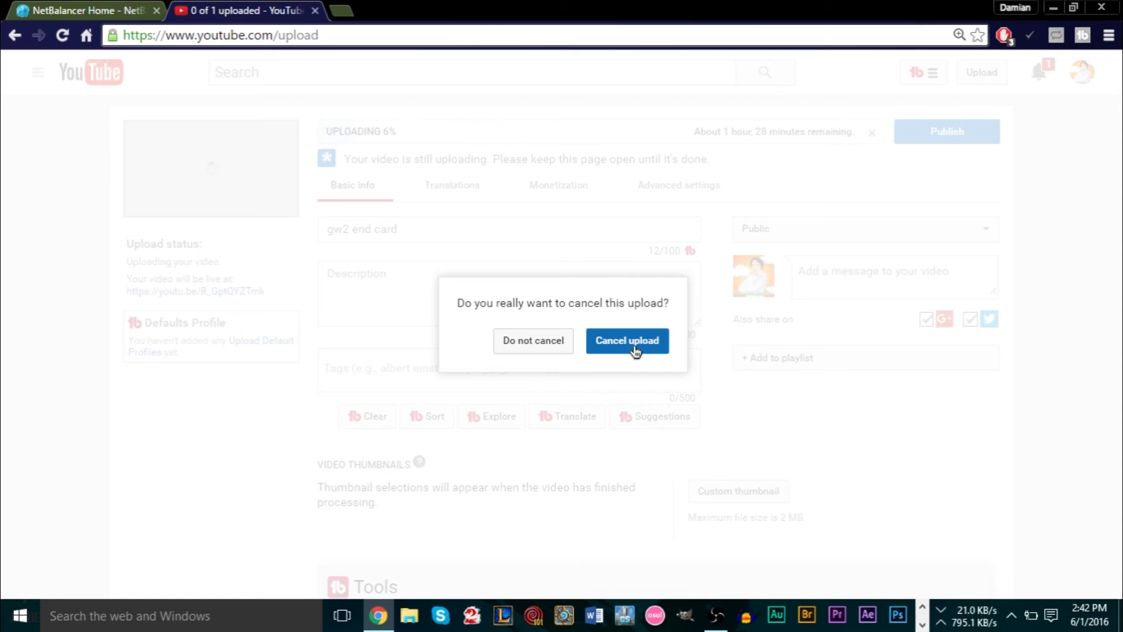
left_click(627, 340)
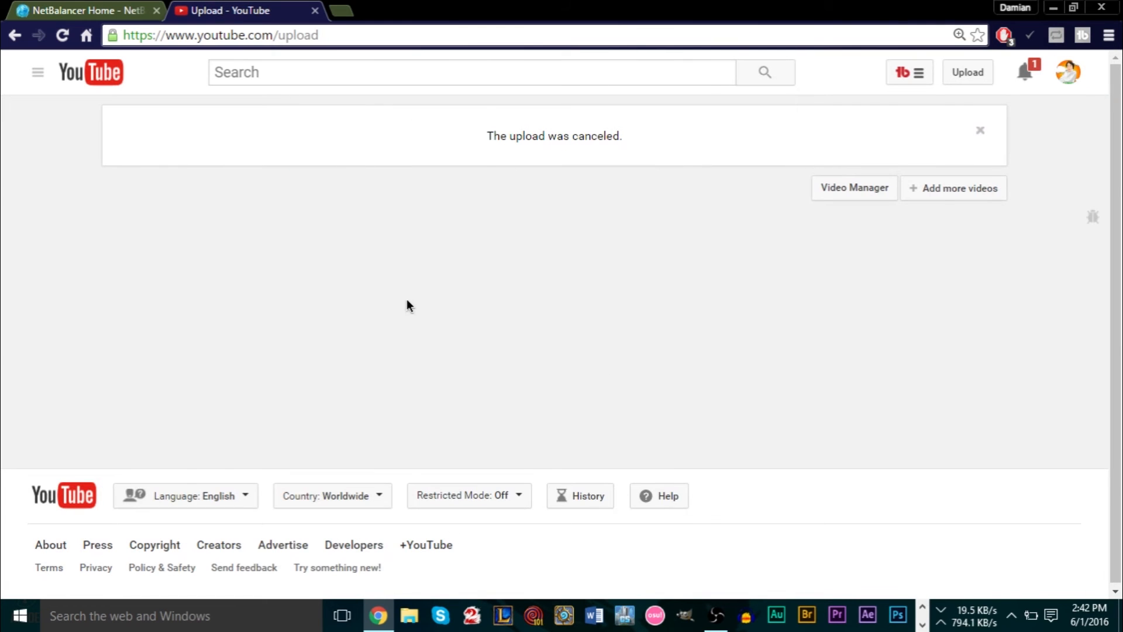